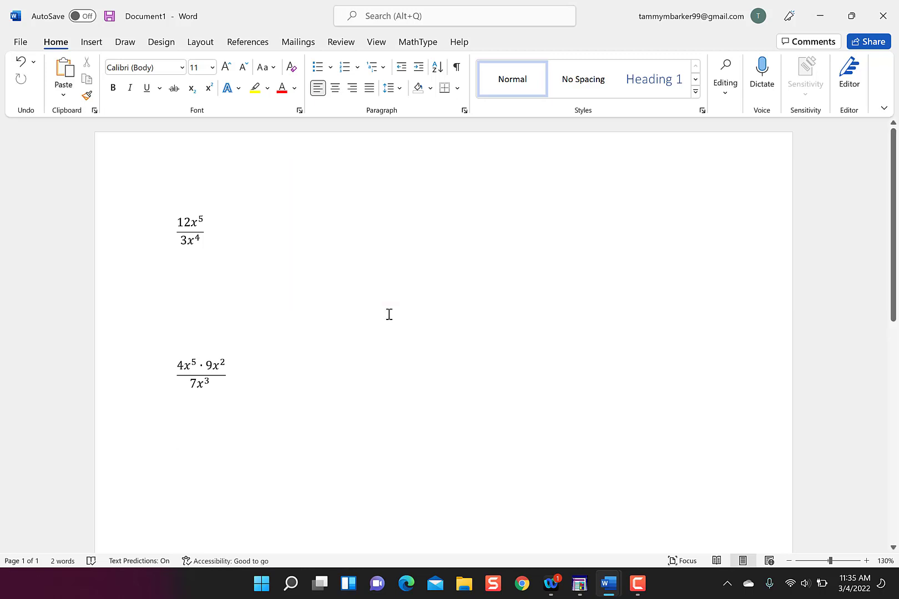
- Place the insertion point on the blank line below the first fraction and show the Insert features
left_click_drag(122, 191, 197, 280)
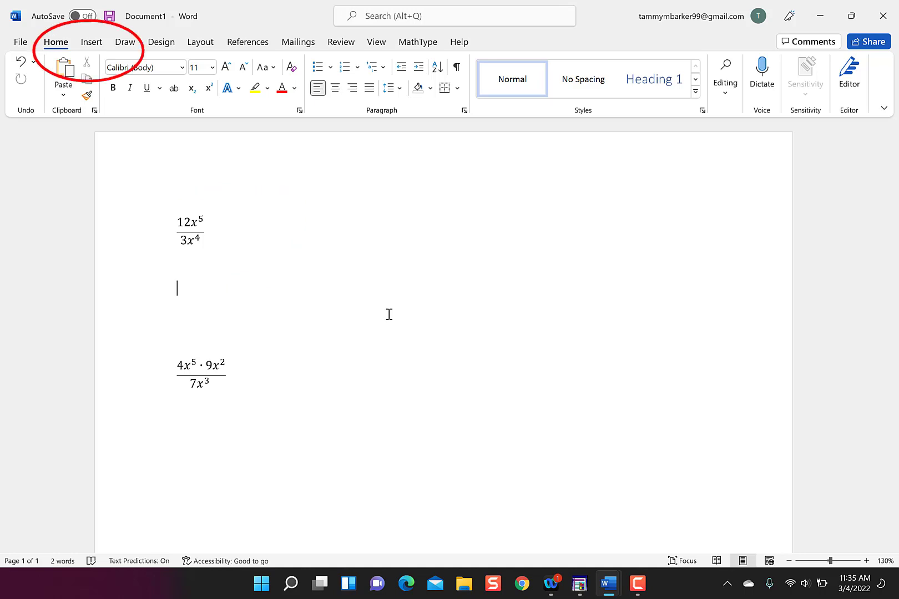
left_click(91, 41)
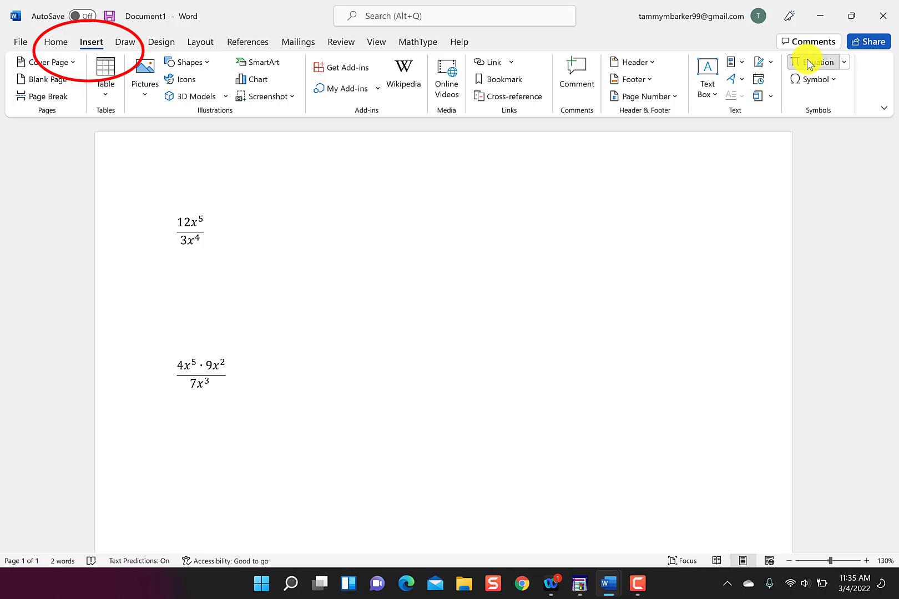
- Insert an equation typed linearly as 12x^5/3x^4 and convert it to a stacked fraction
left_click(818, 62)
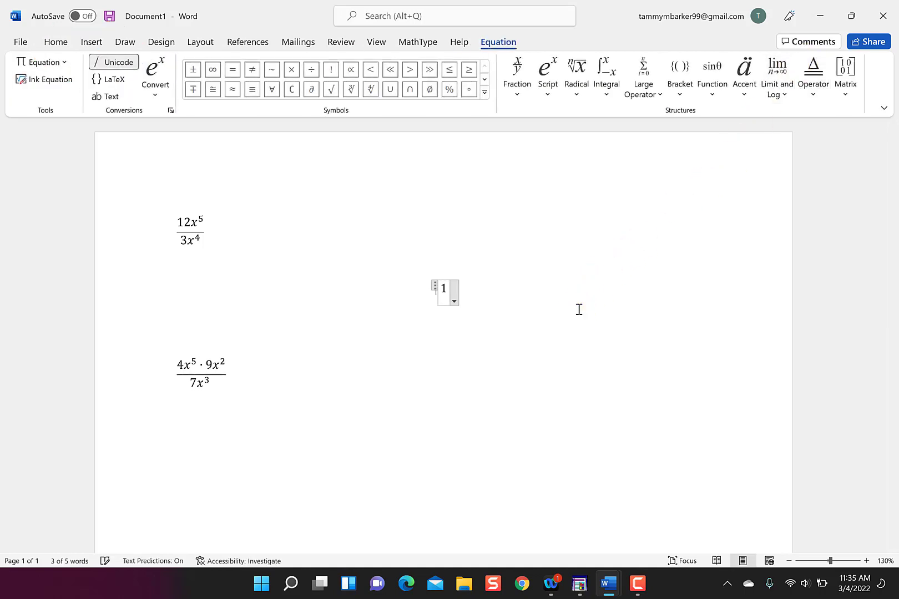
type("12x")
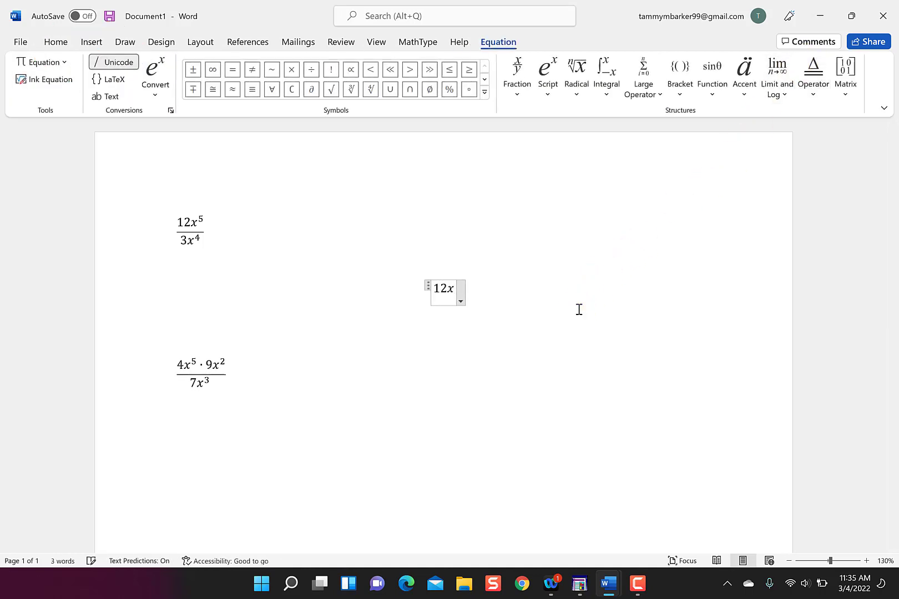
type("^")
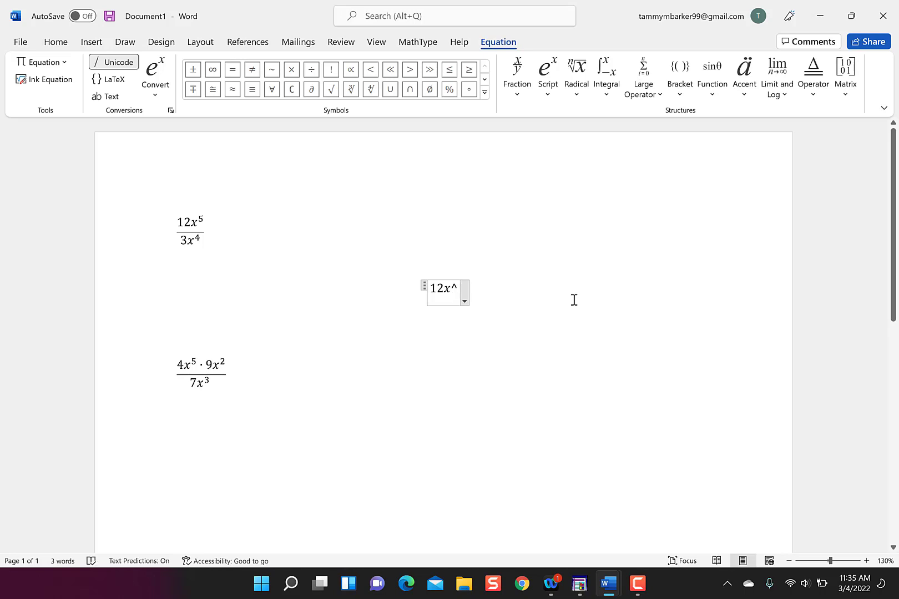
type("5")
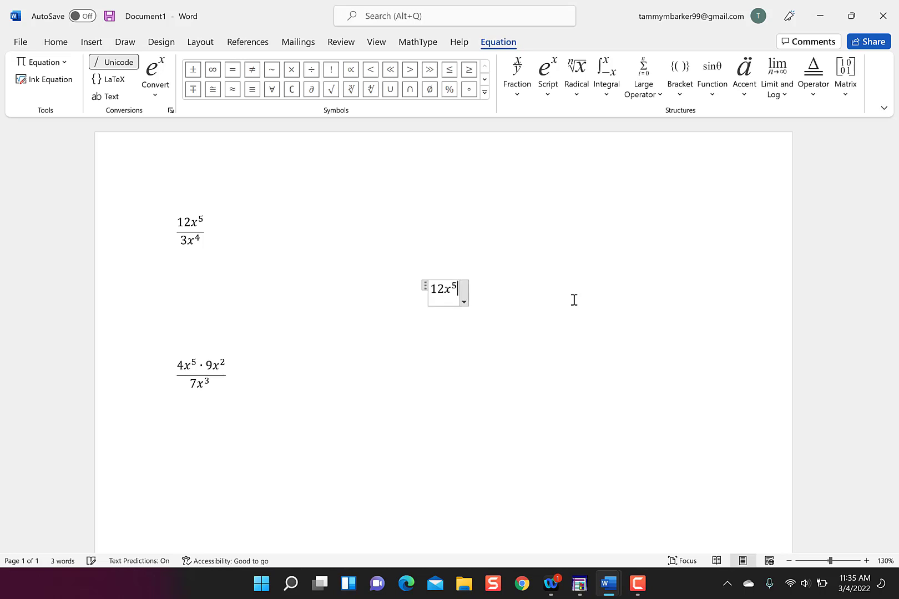
type("/")
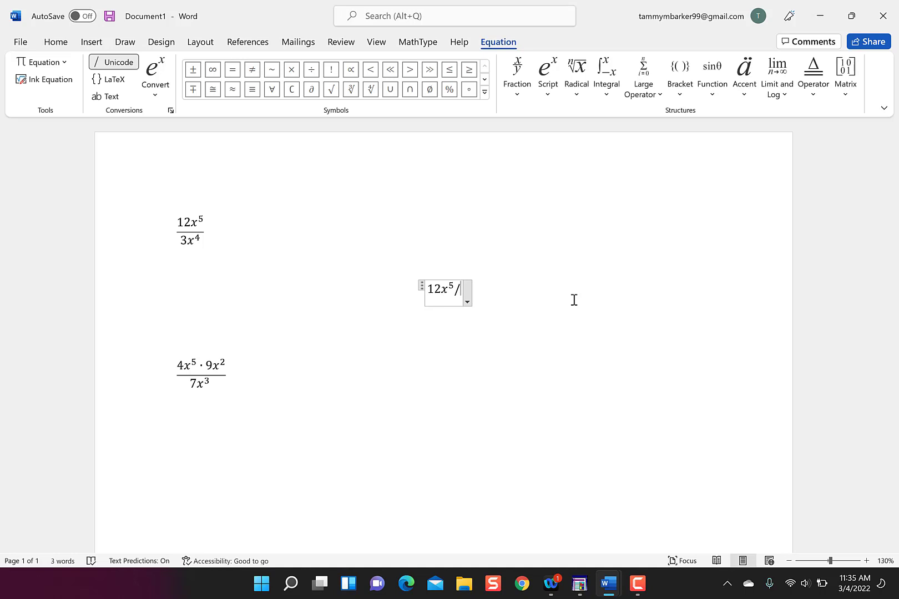
type("3x")
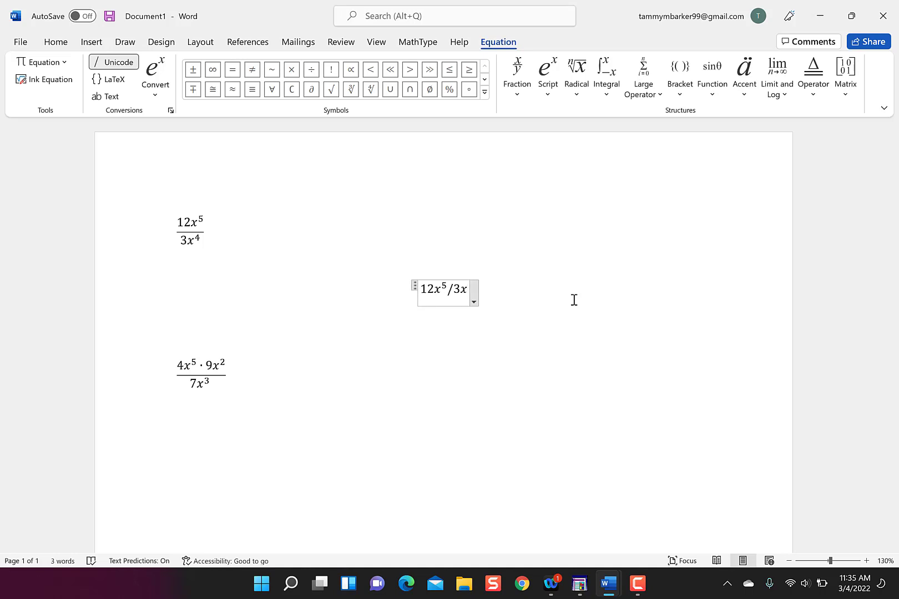
type("^4")
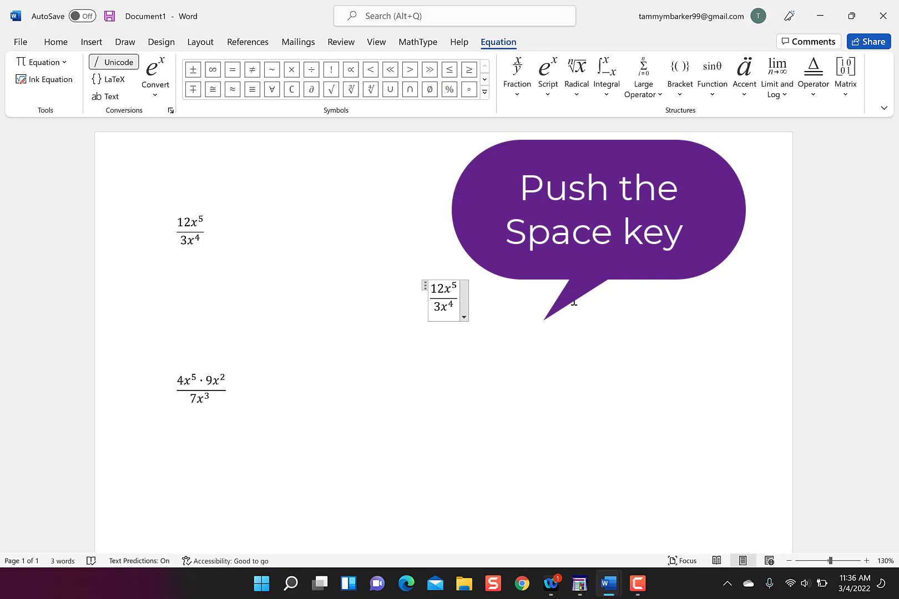
key("space")
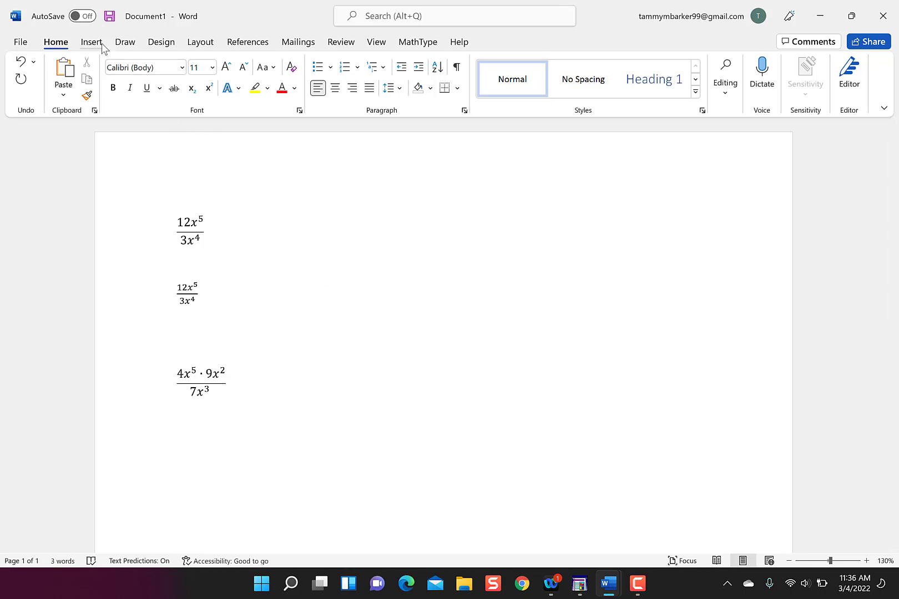
- Insert a new equation with an empty Stacked Fraction structure and enter 12 in the numerator
left_click(91, 42)
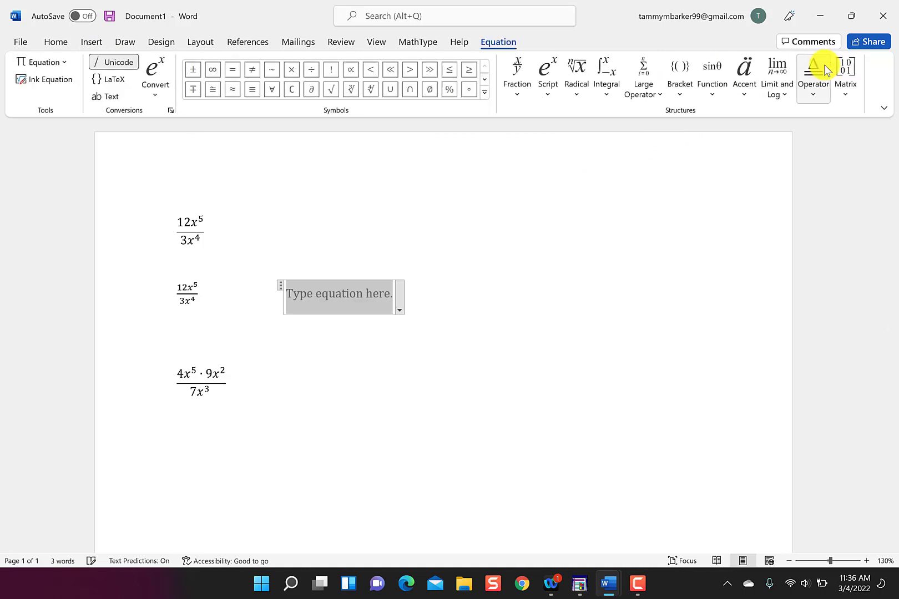
mouse_move(515, 74)
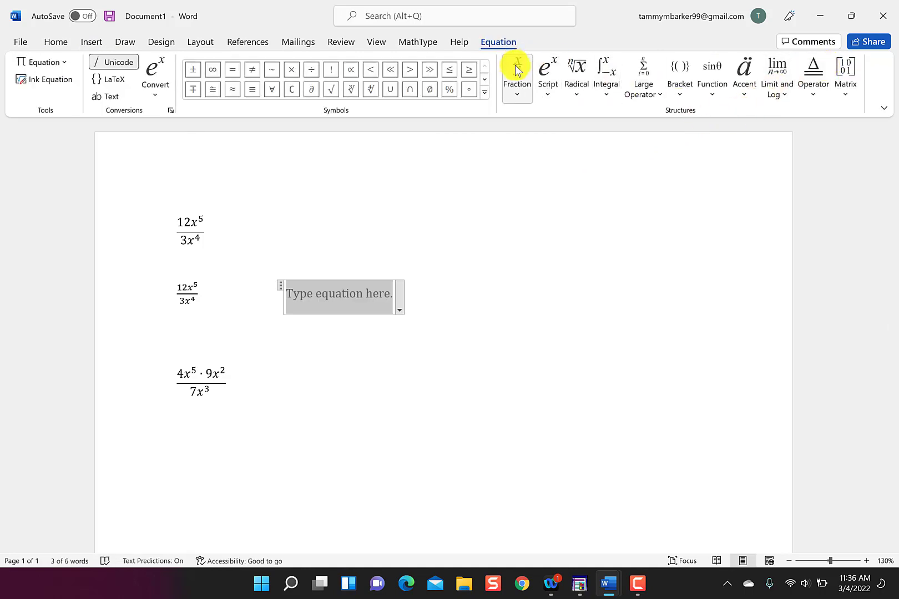
left_click(516, 75)
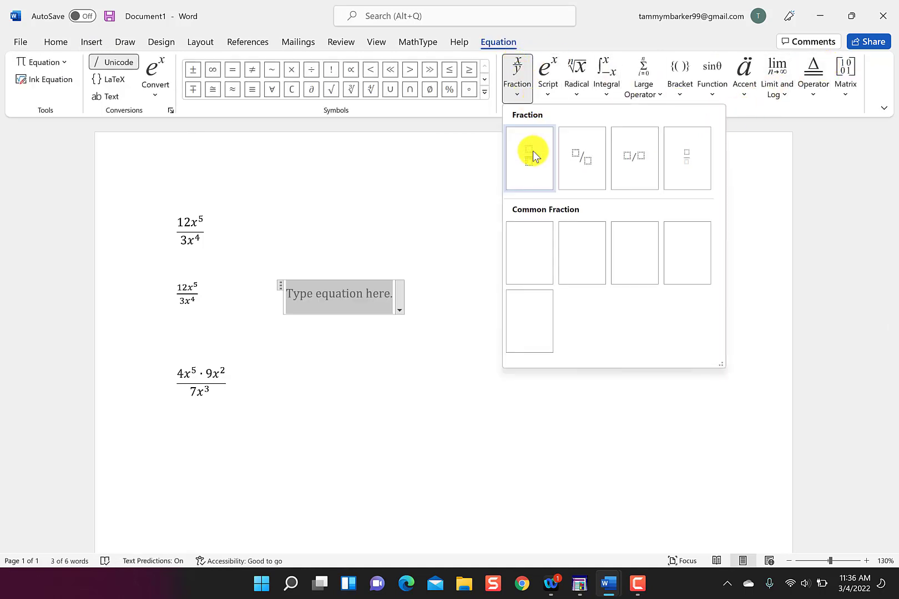
left_click(529, 157)
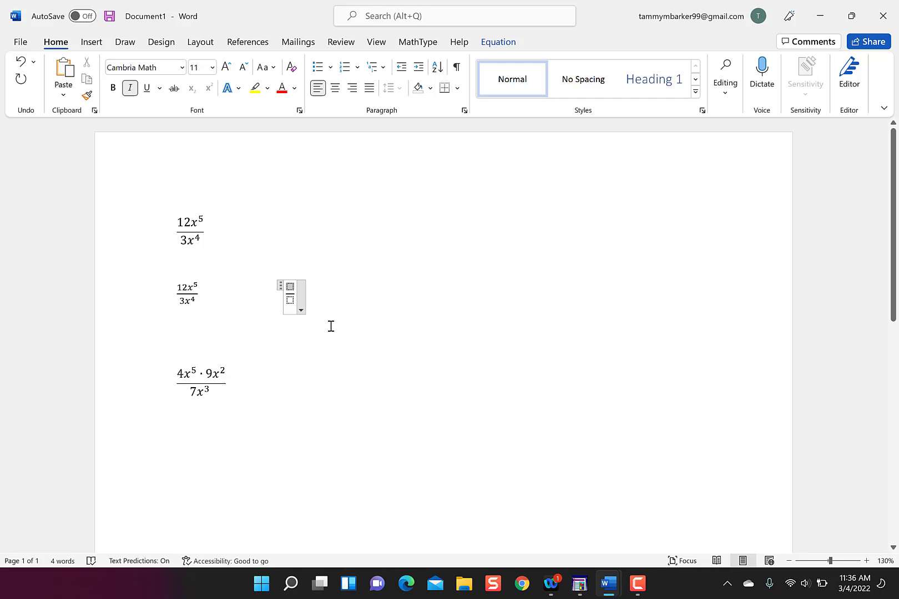
type("12")
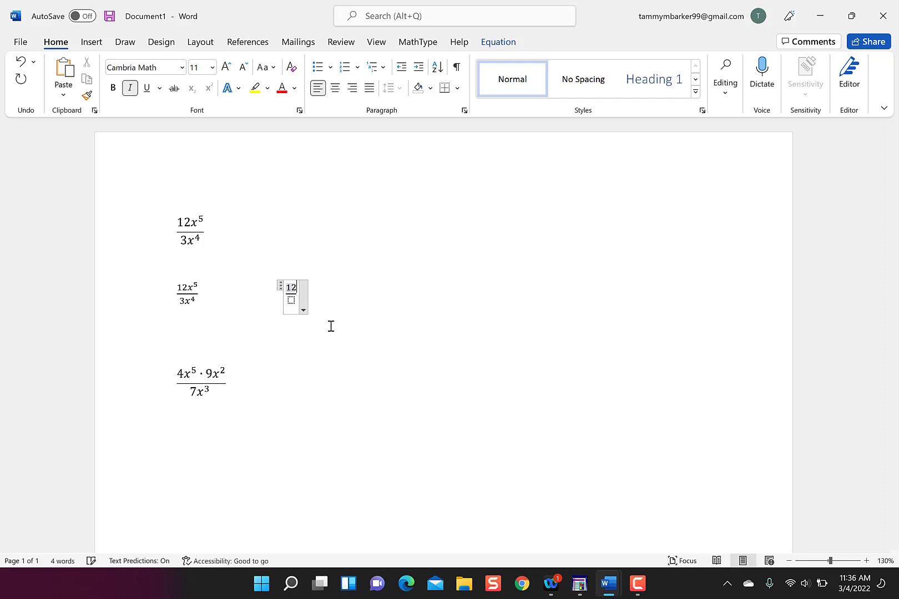
mouse_move(400, 90)
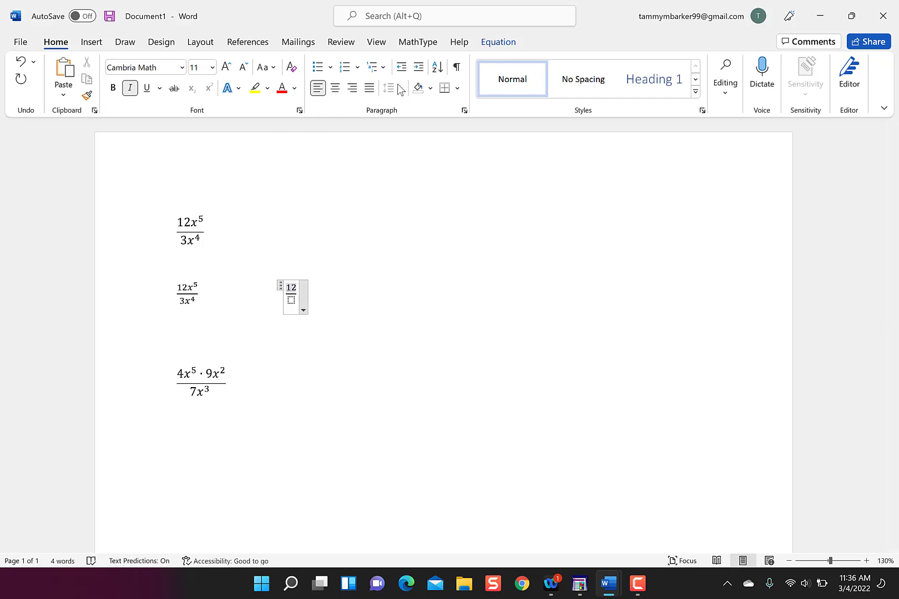
- Add a Superscript structure after 12 and fill it with x raised to 5
left_click(498, 42)
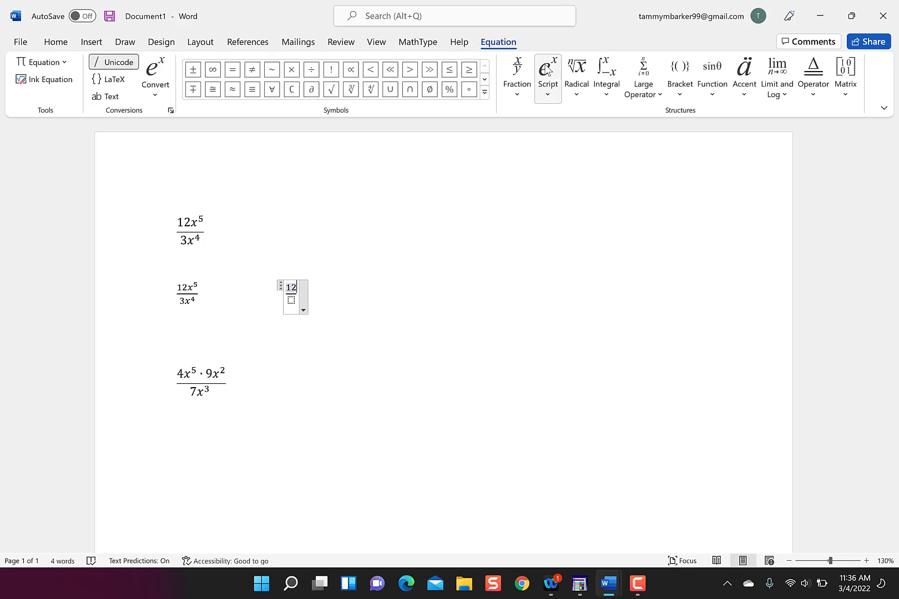
left_click(546, 74)
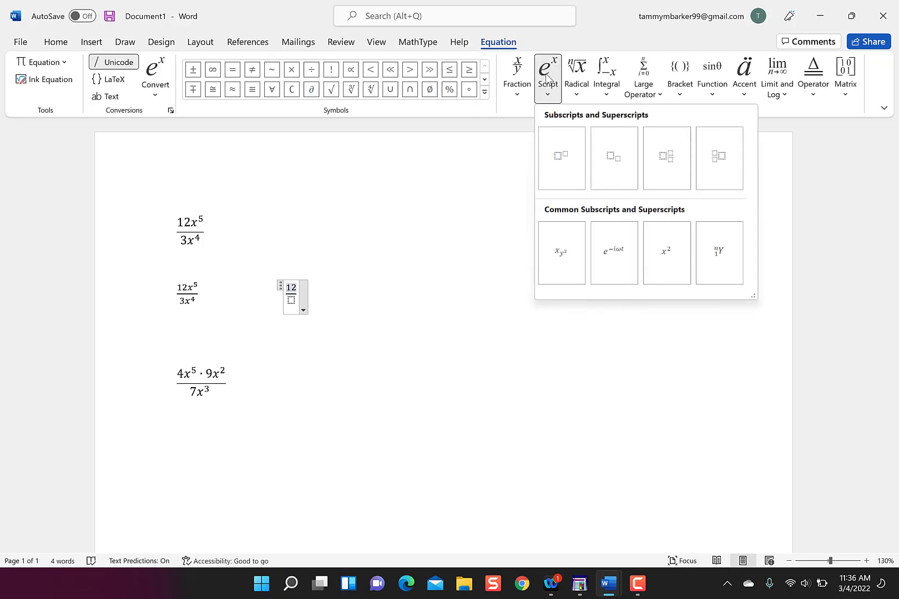
mouse_move(561, 155)
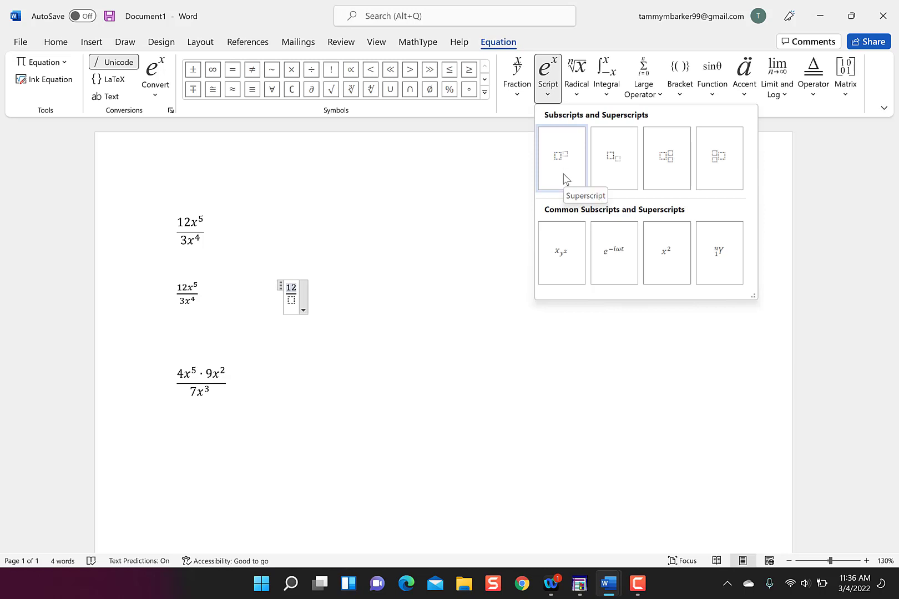
left_click(560, 155)
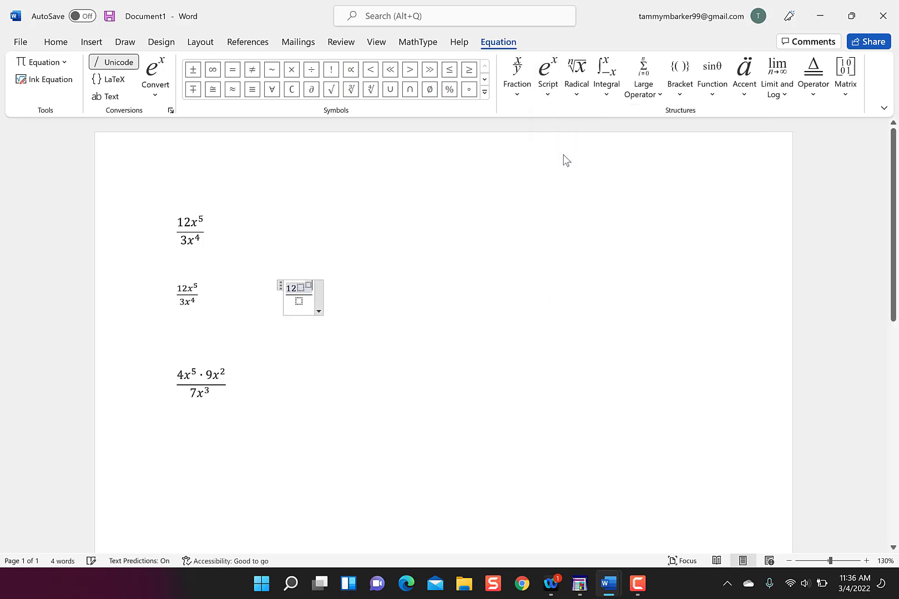
type("x")
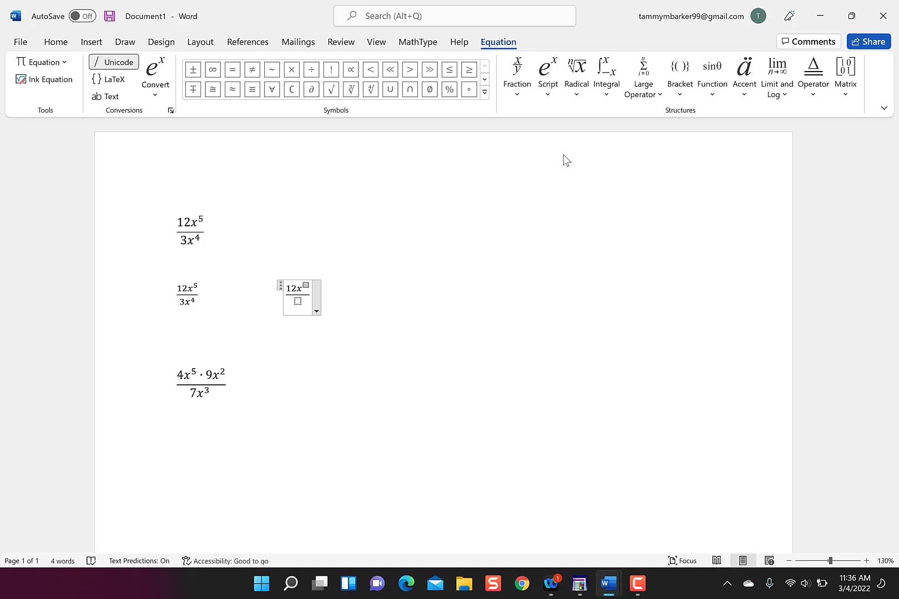
type("5")
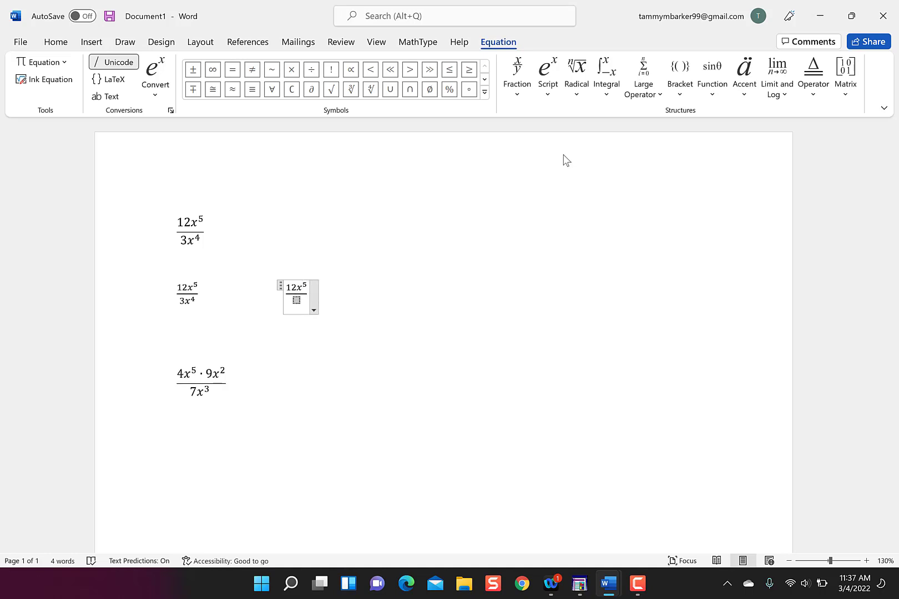
- Fill the denominator with 3x⁴ so the fraction reads 12x⁵ over 3x⁴
type("3x")
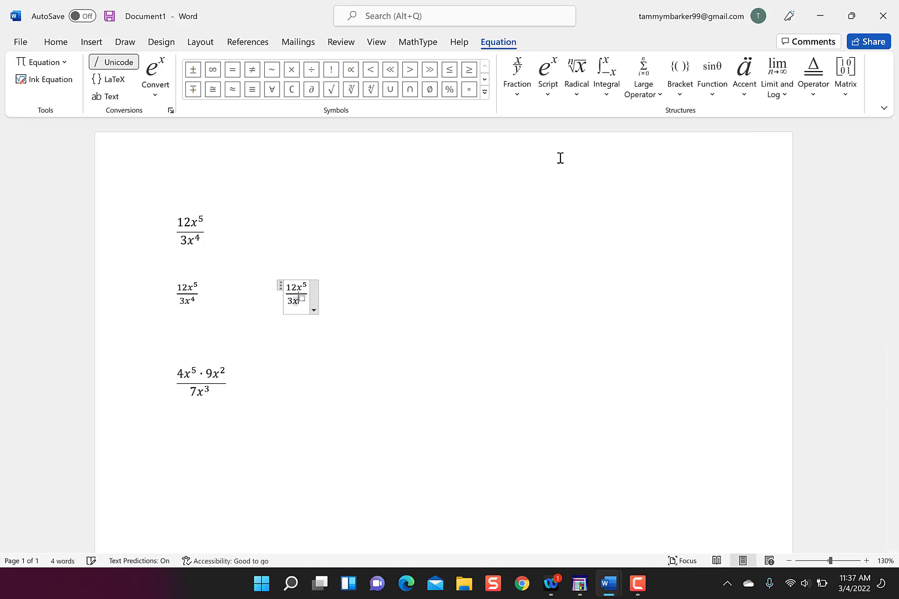
type("4")
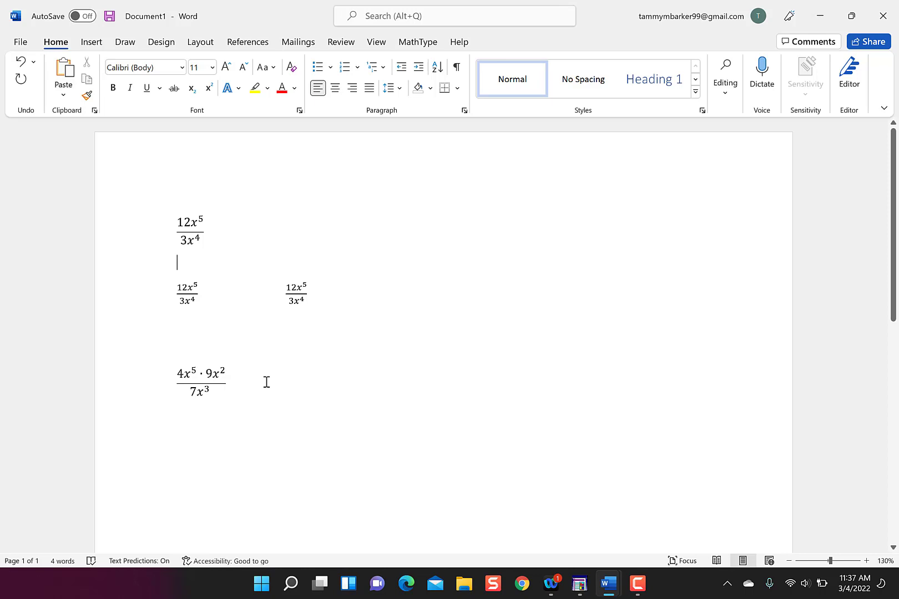
- Start a new equation below the last fraction with 4x^5 followed by a Bullet Operator dot
scroll("down", 3)
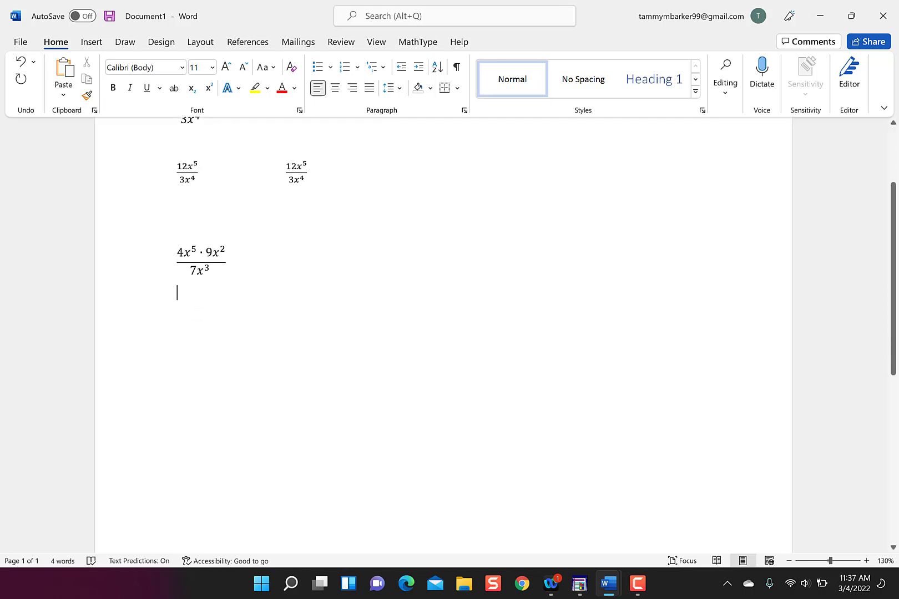
mouse_move(261, 385)
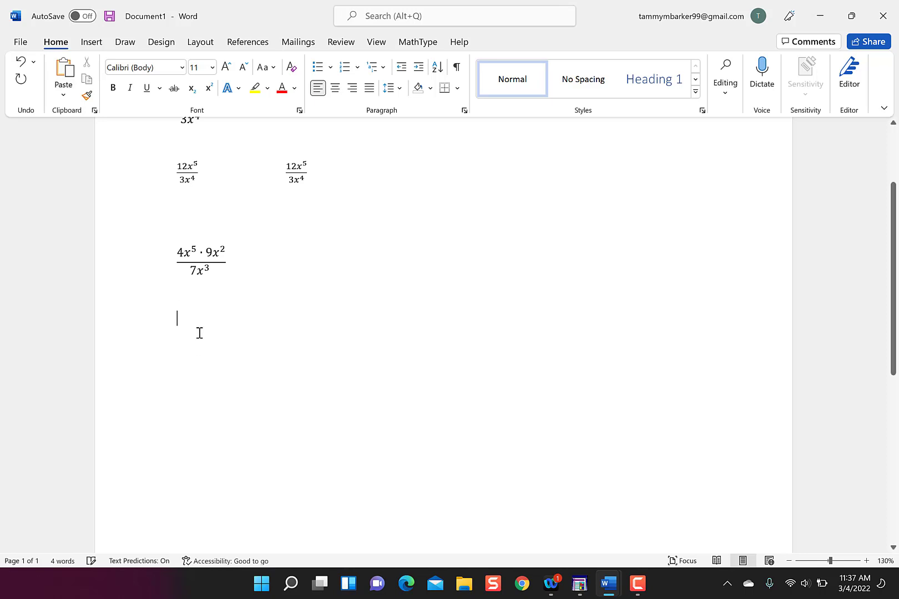
left_click(91, 43)
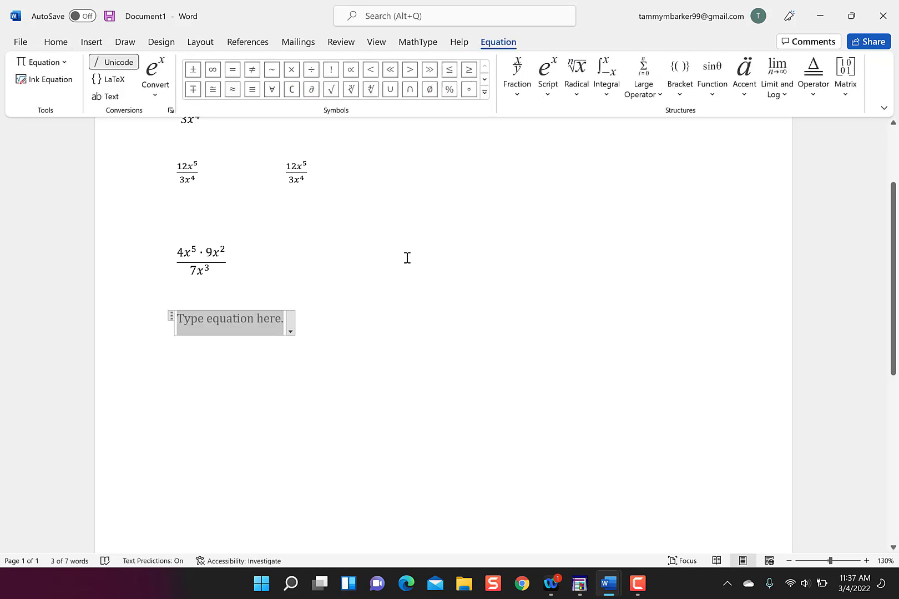
type("4x^5")
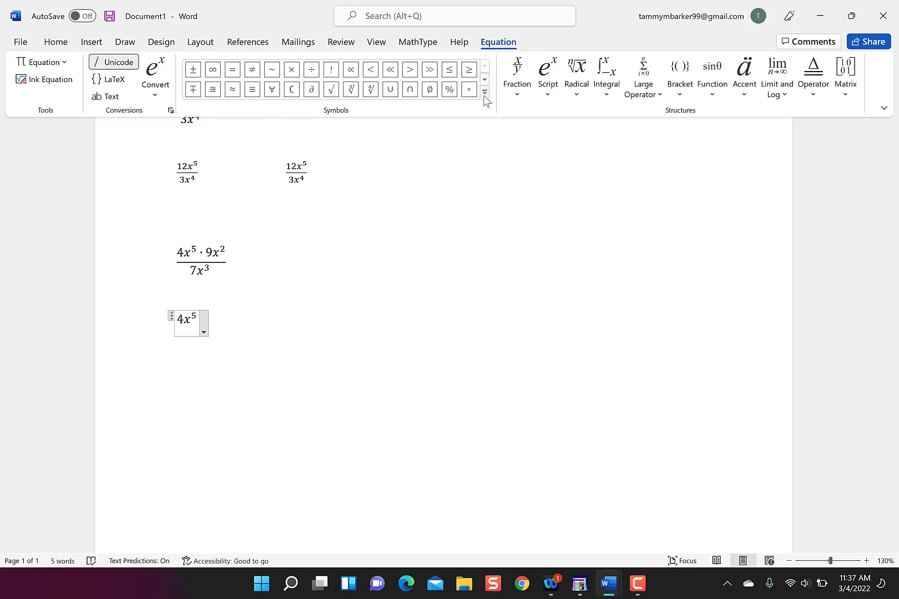
left_click(485, 93)
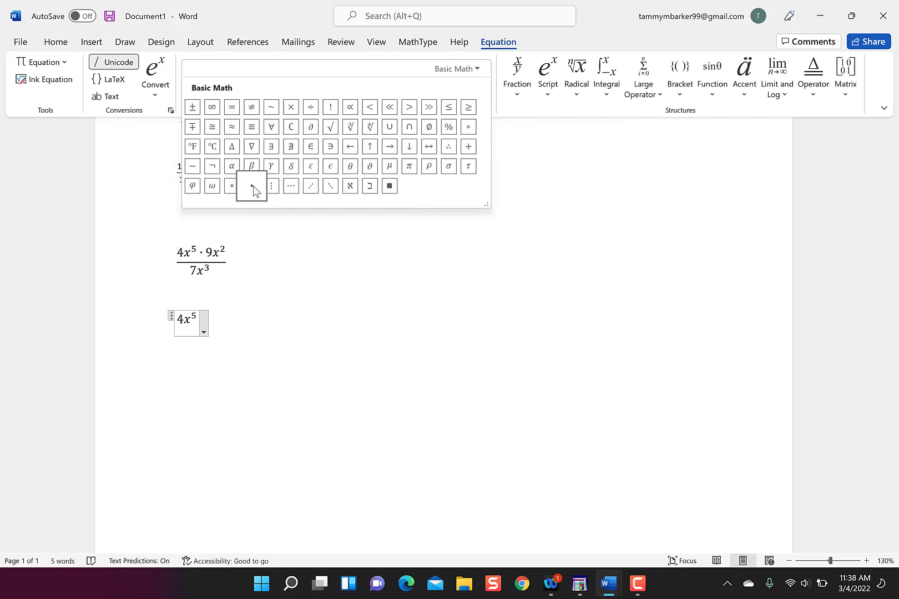
mouse_move(251, 186)
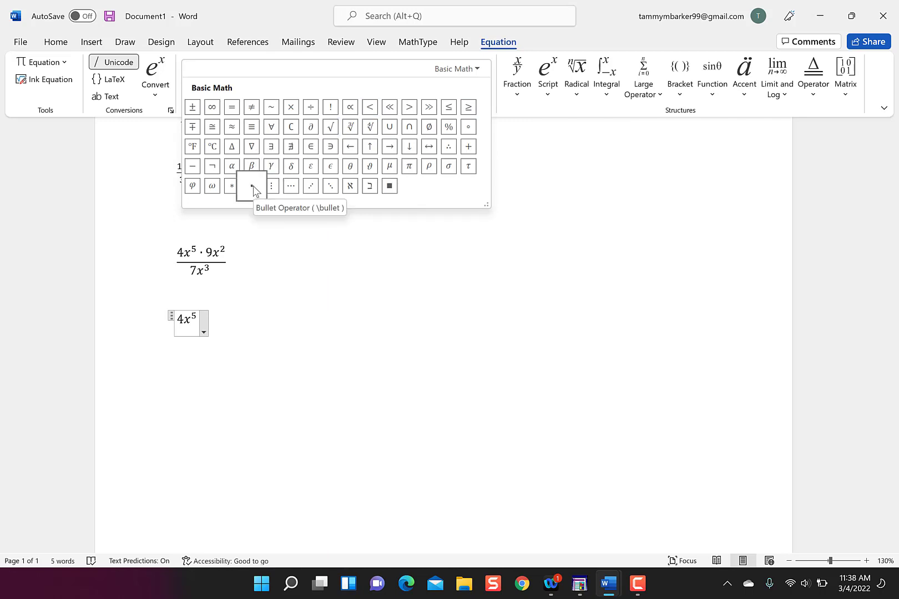
left_click(251, 186)
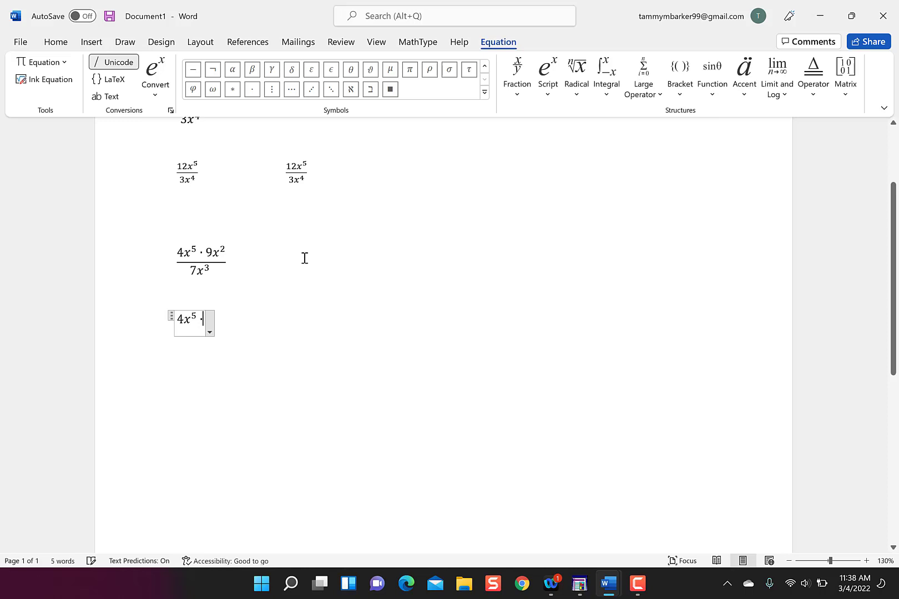
- Continue the linear text with 9x^2/7x³ after the multiplication dot
type("9")
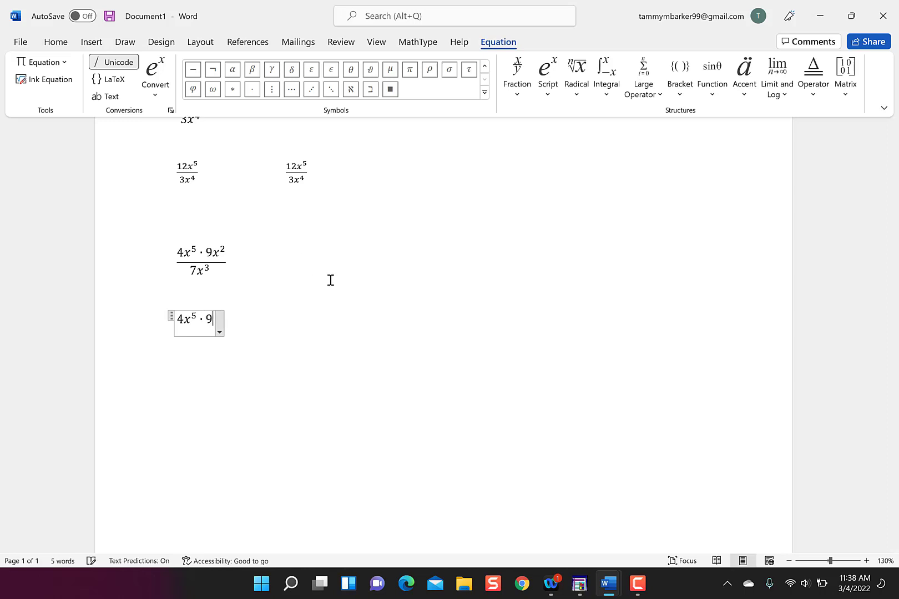
type("^")
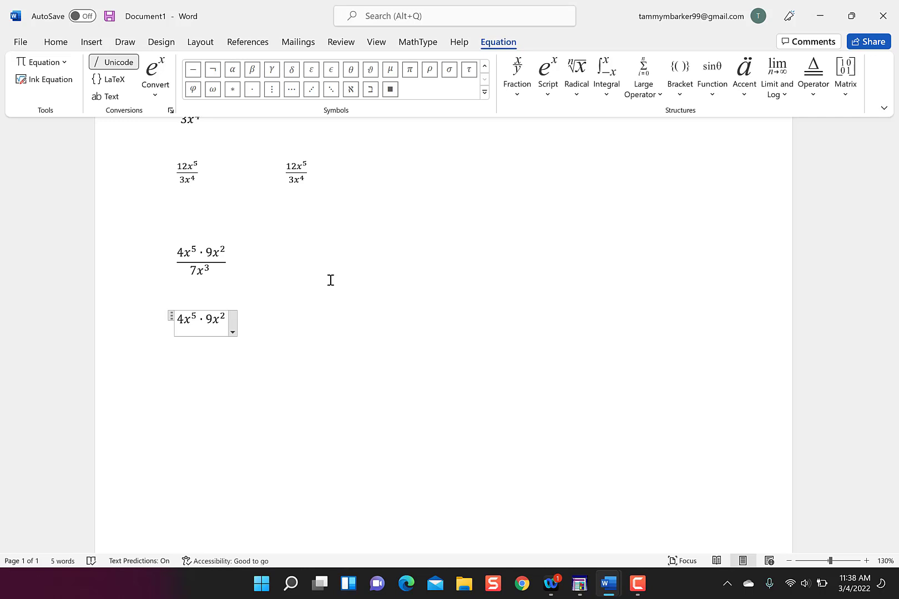
type("/7x")
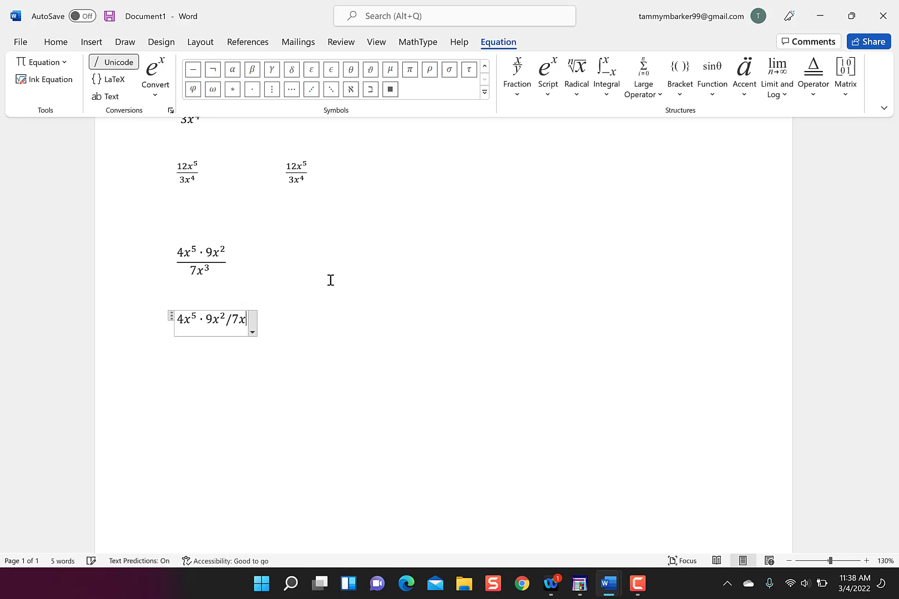
type("³")
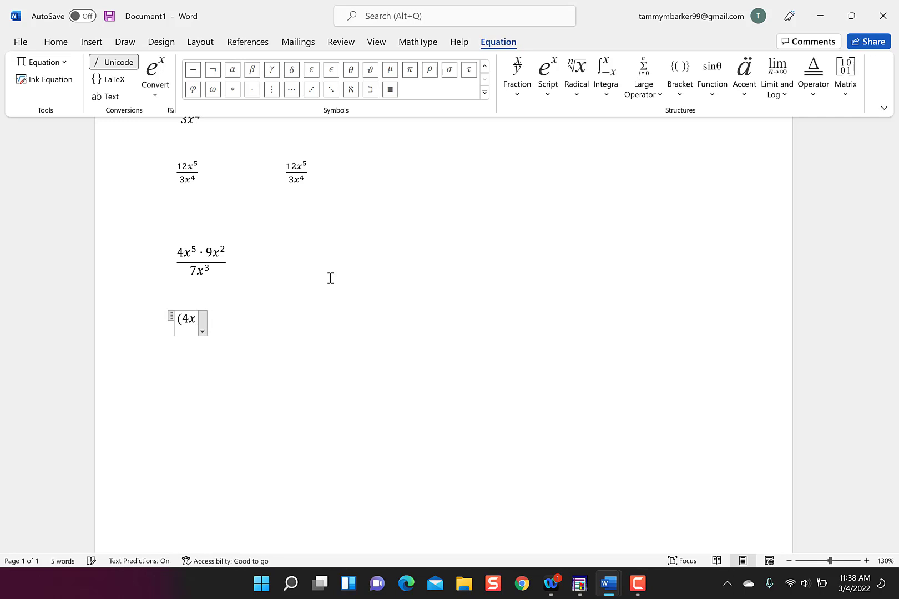
- Retype the equation as (4x^5·9x^2)/7x^3 so it converts to the stacked fraction 4x⁵·9x² over 7x³
type("5")
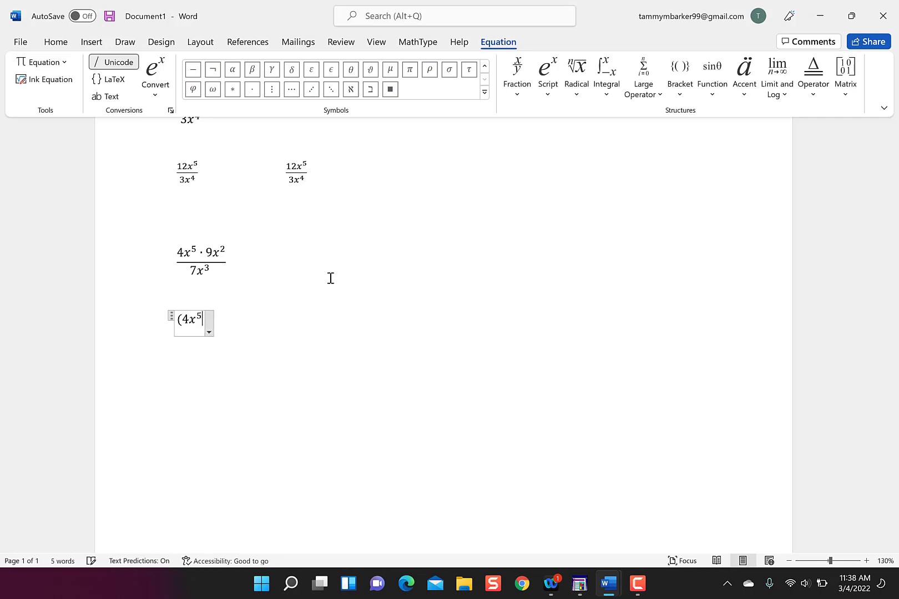
left_click(252, 89)
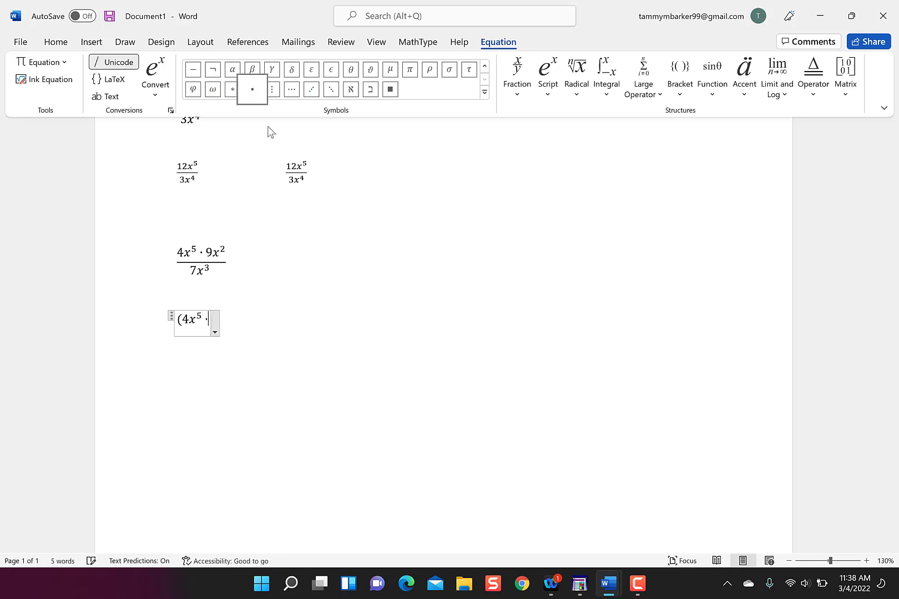
type("9")
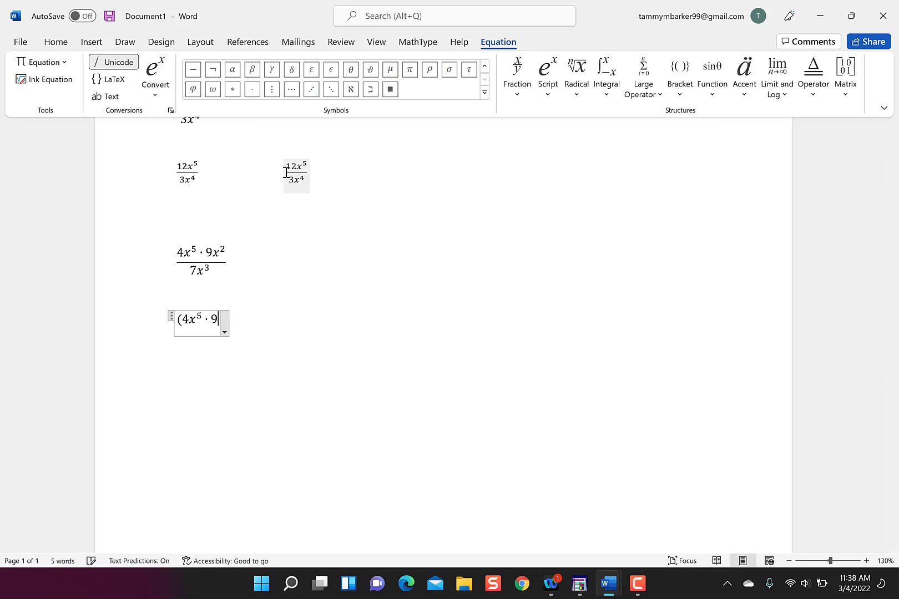
type("x^2")
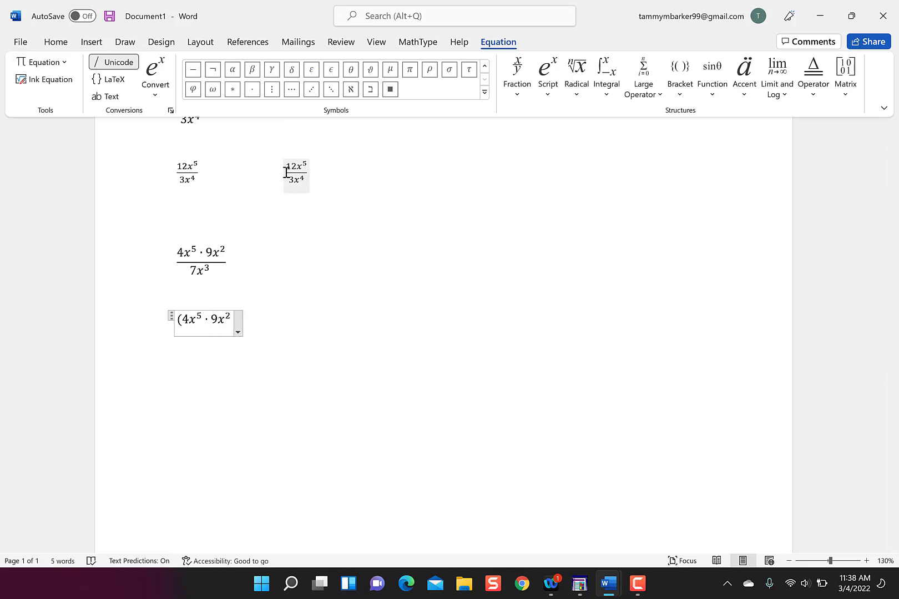
type(")")
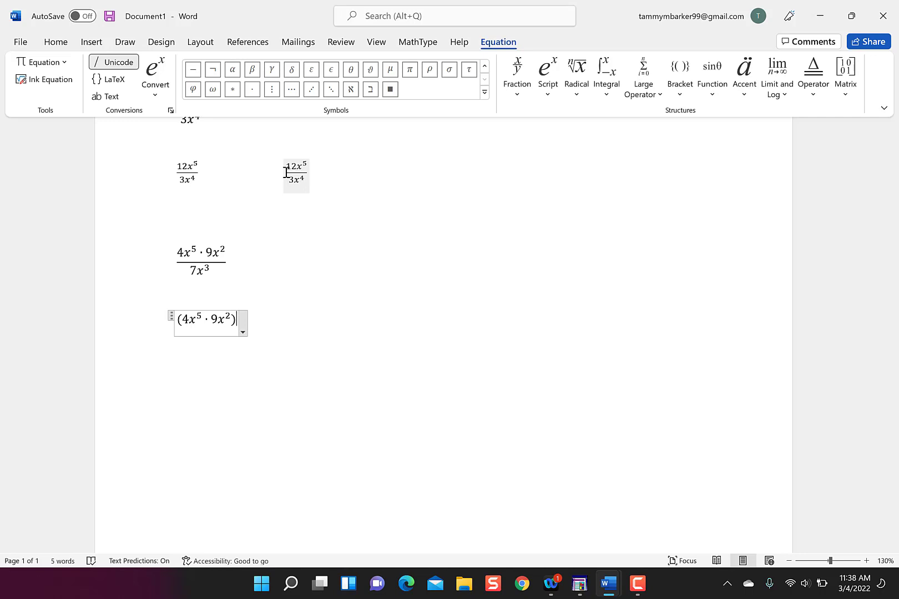
type("/7")
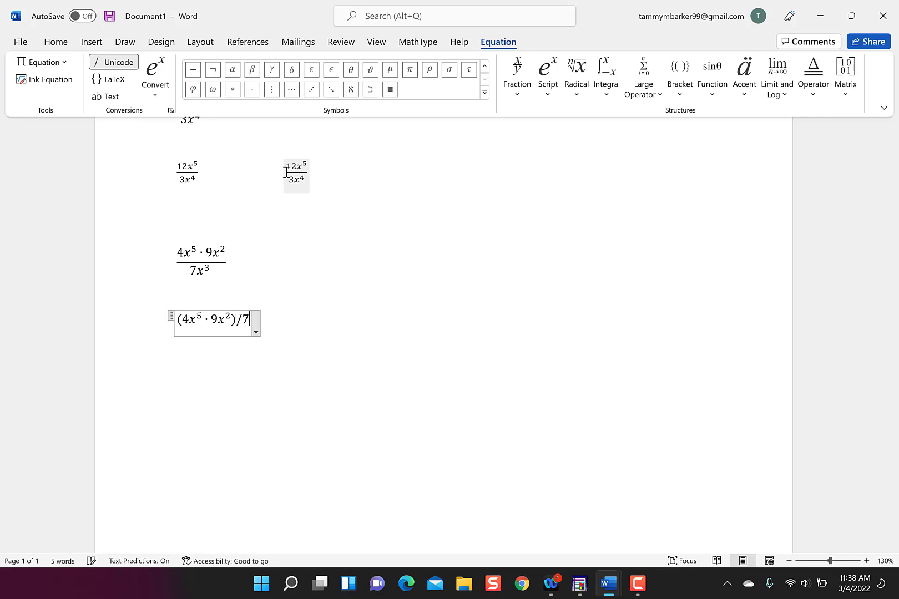
type("x^3")
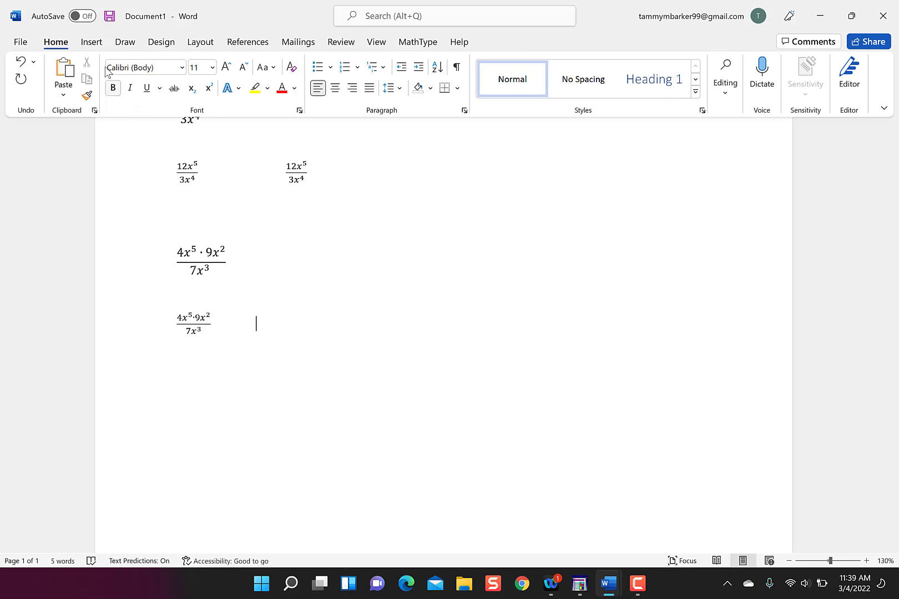
- Insert an equation with a Stacked Fraction structure and fill its numerator with 4x⁵·9x²
left_click(91, 41)
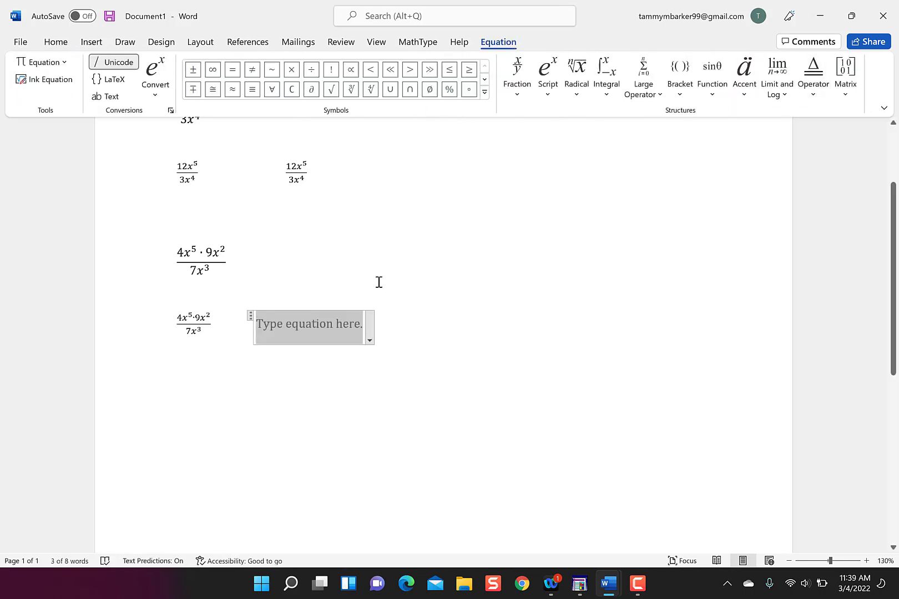
left_click(515, 75)
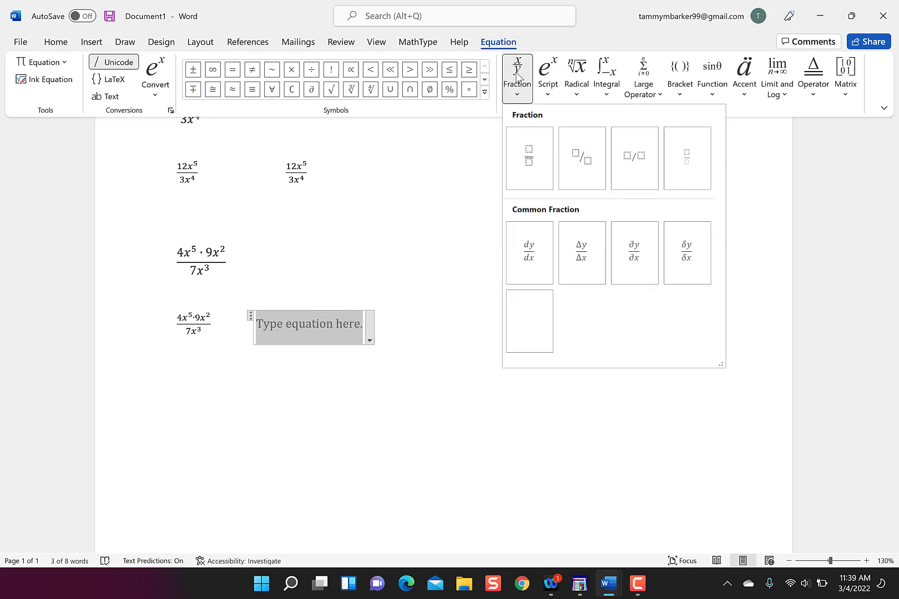
left_click(528, 157)
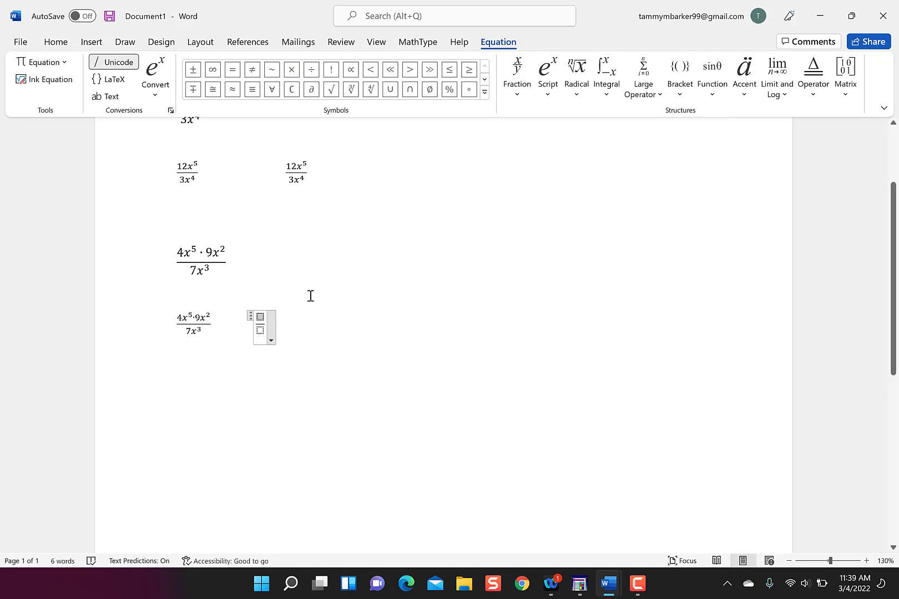
type("4x")
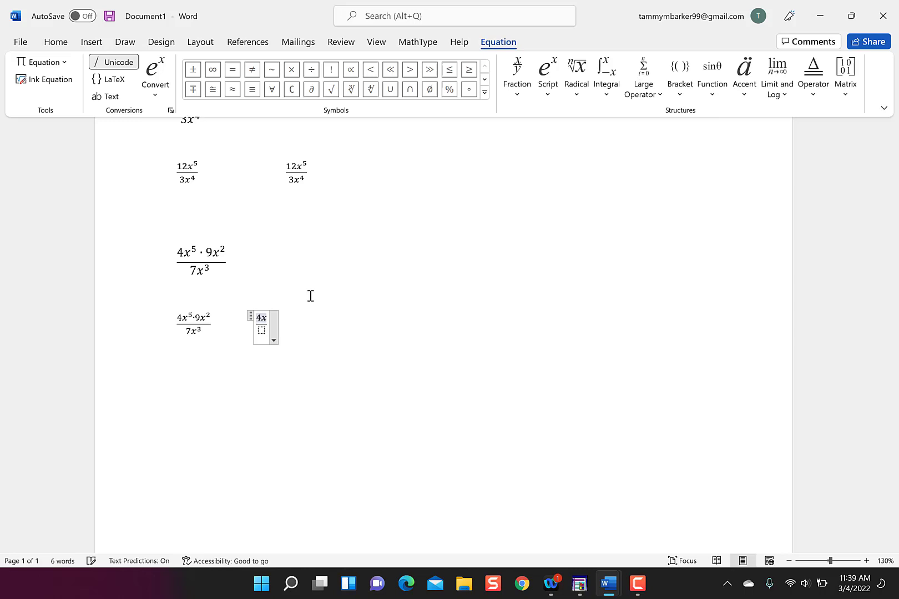
type("5")
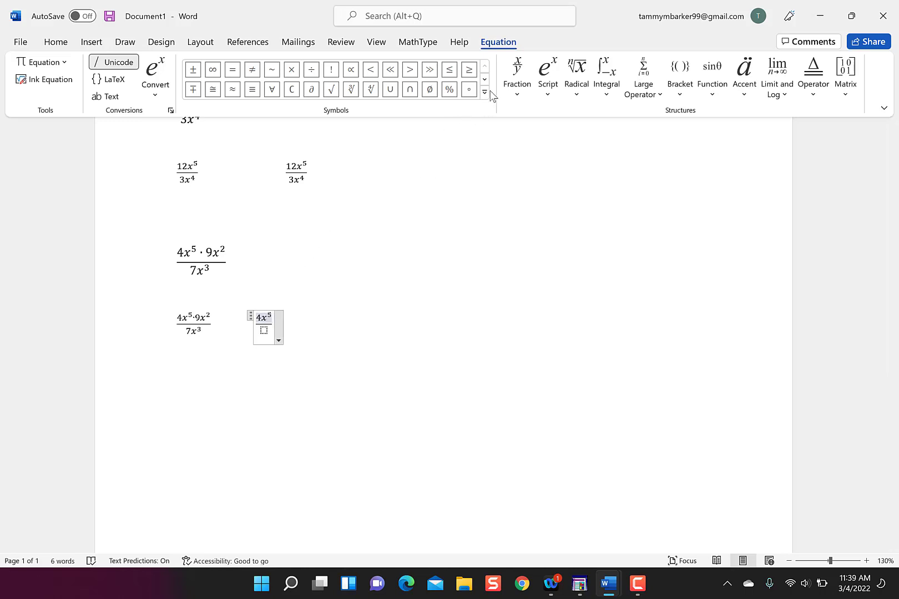
left_click(485, 92)
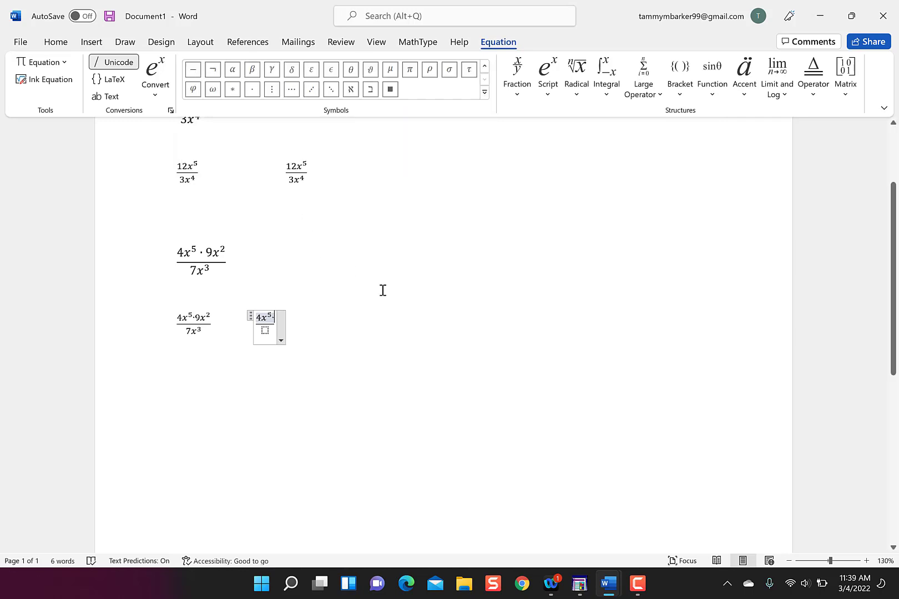
type("9x^")
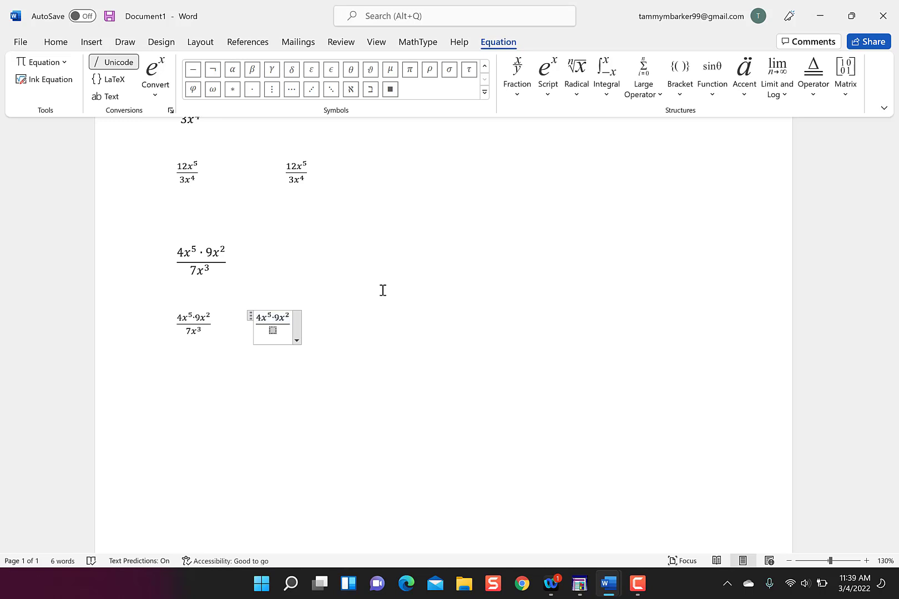
- Fill the denominator with 7x³ to complete the second 4x⁵·9x² over 7x³ fraction
type("7x")
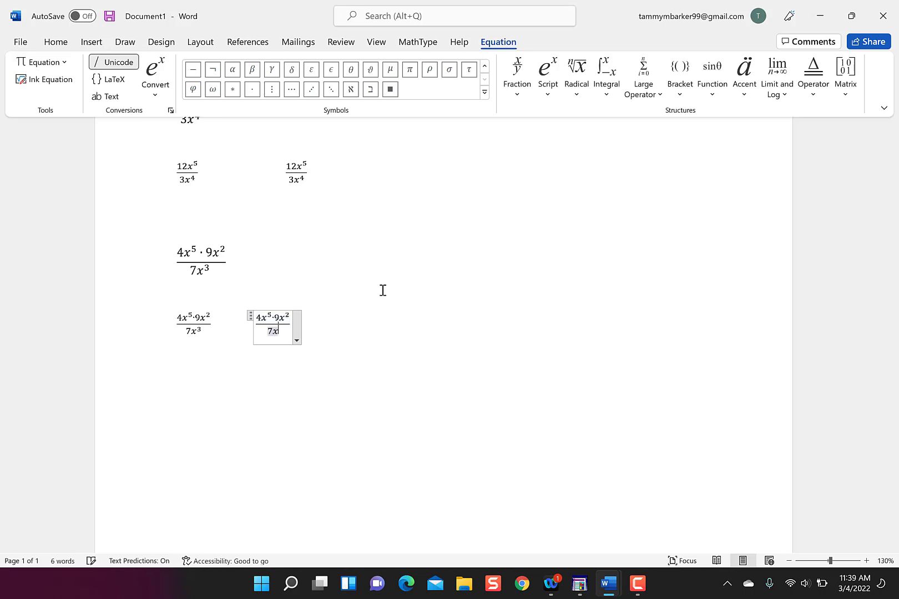
type("3")
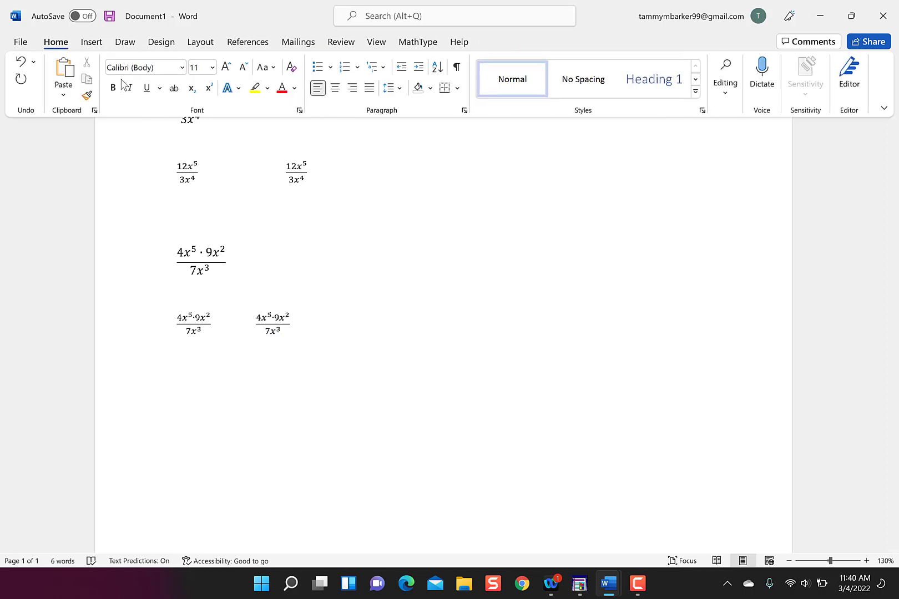
- Insert an empty equation below the fractions and browse the Fraction and Radical structure galleries
left_click(91, 42)
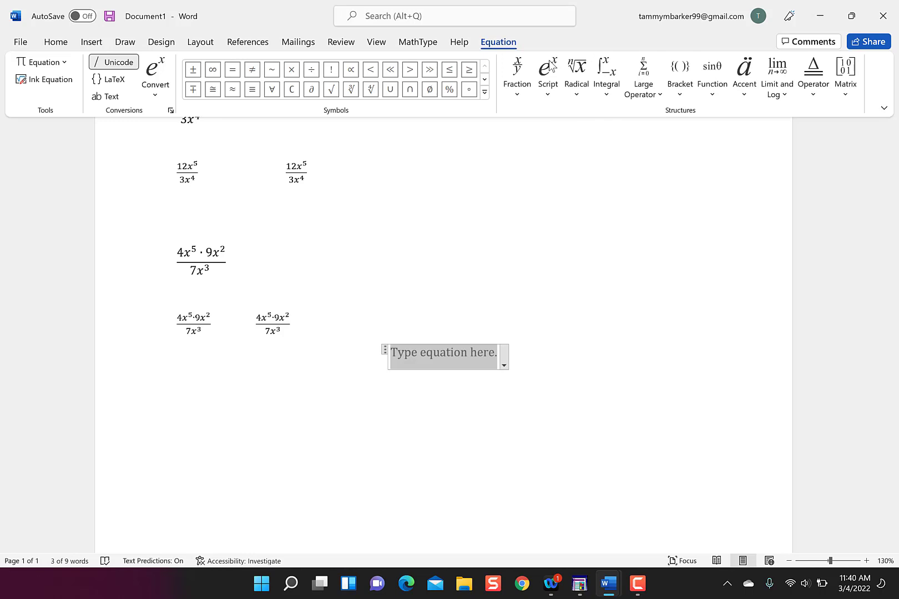
mouse_move(546, 78)
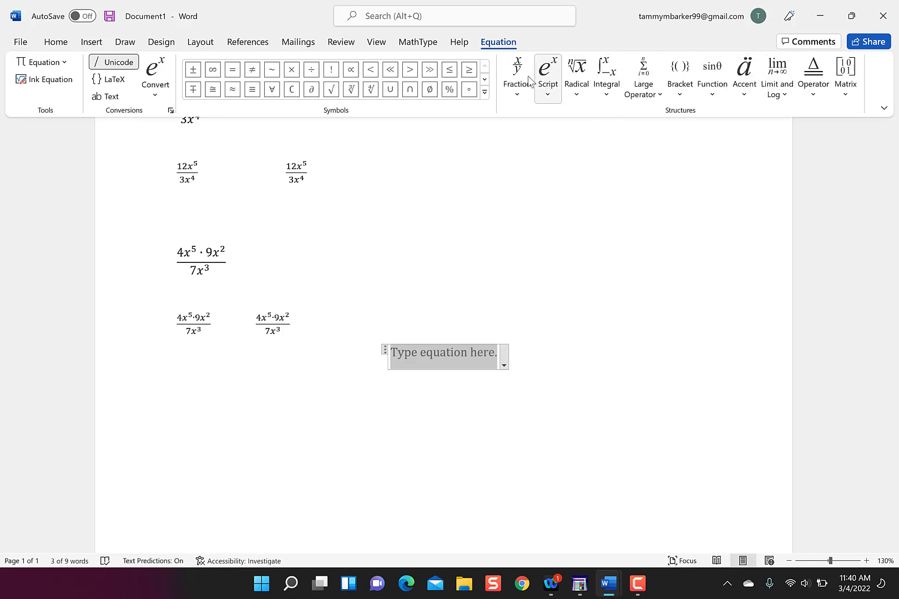
left_click(516, 74)
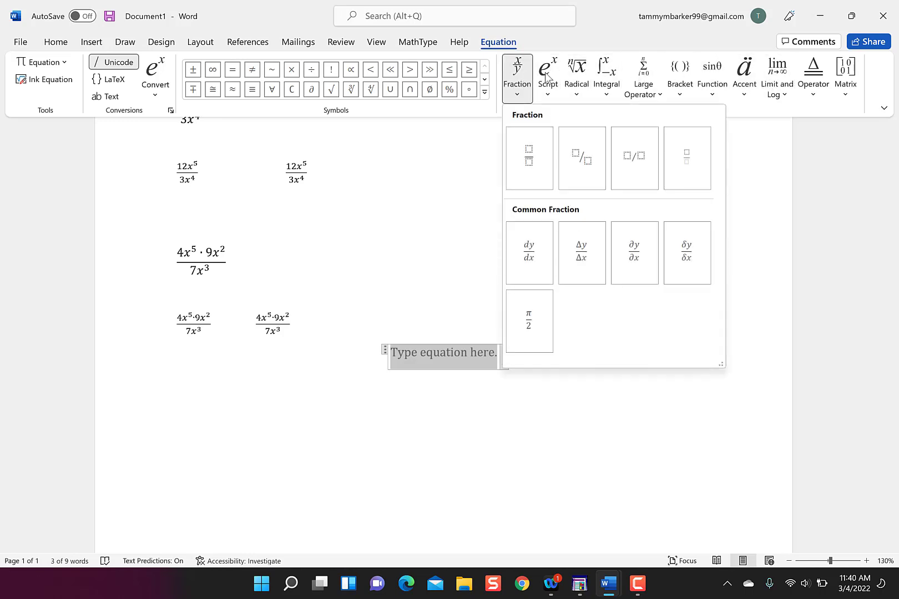
left_click(576, 73)
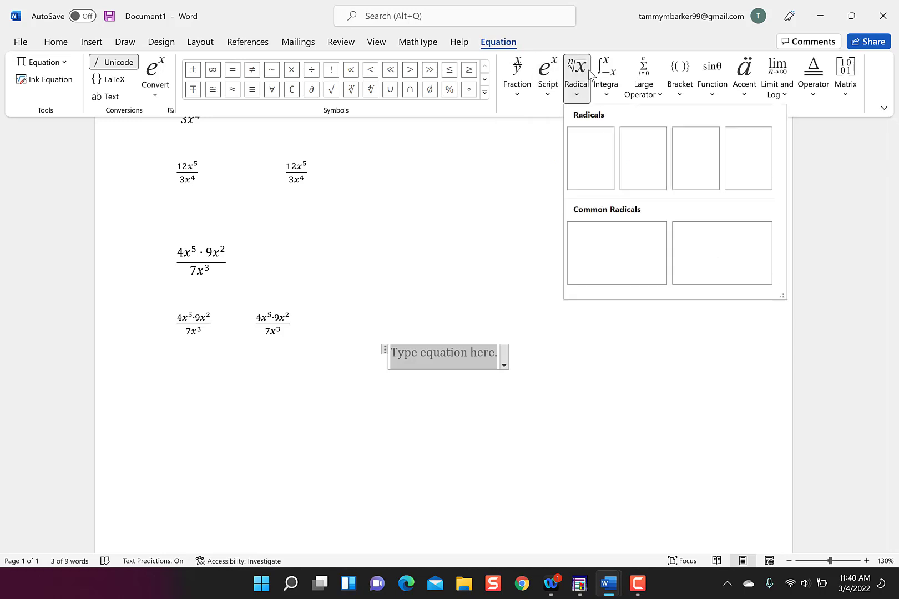